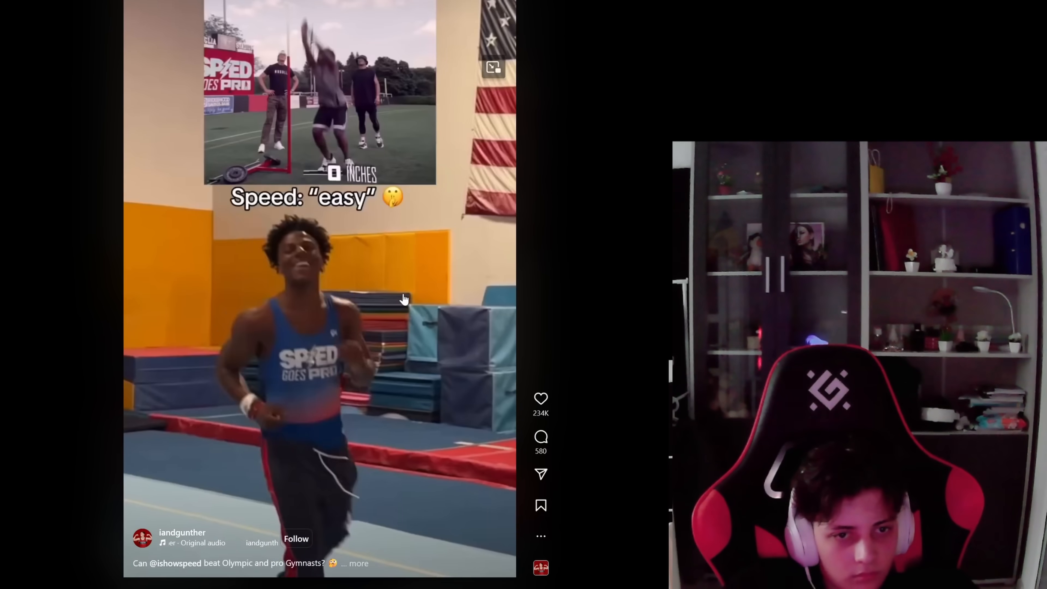
Scroll past the Instagram reel to reach the wayfire.ini pixdecor button image settings.
scroll(down, 3)
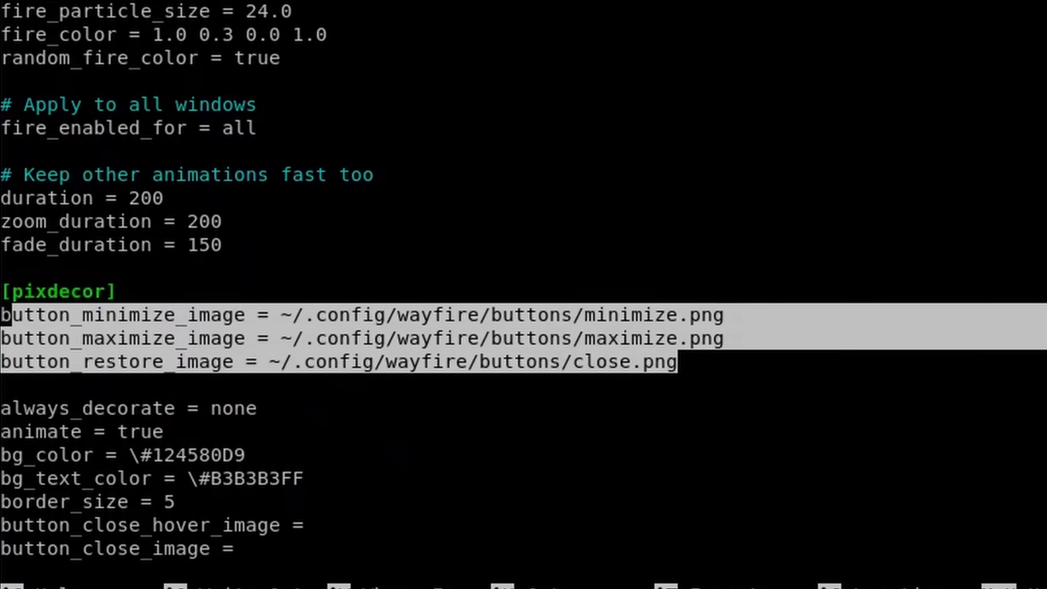
Close the current window with Alt+F4 to reveal Wayfire Config Manager's plugin overview.
key(alt)
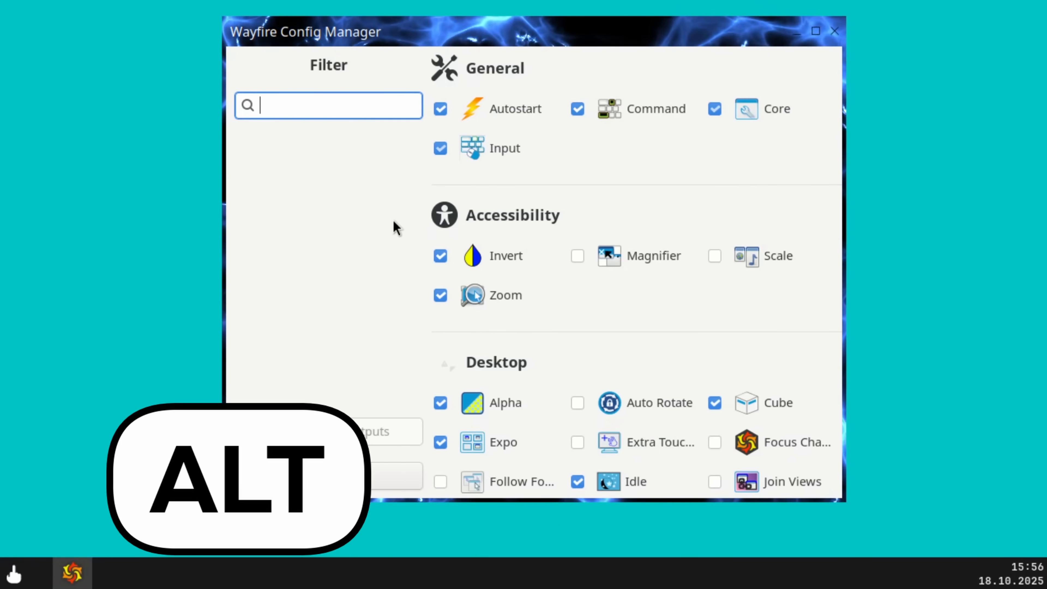
key(alt+F4)
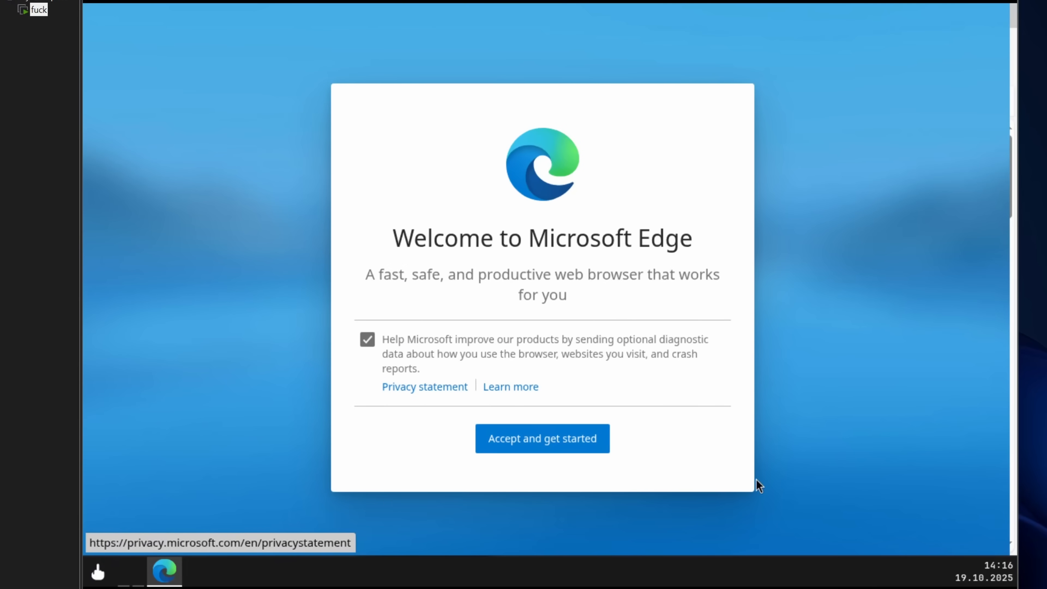
Accept Edge's welcome terms via 'Accept and get started' to reach the new tab layout chooser.
click(541, 438)
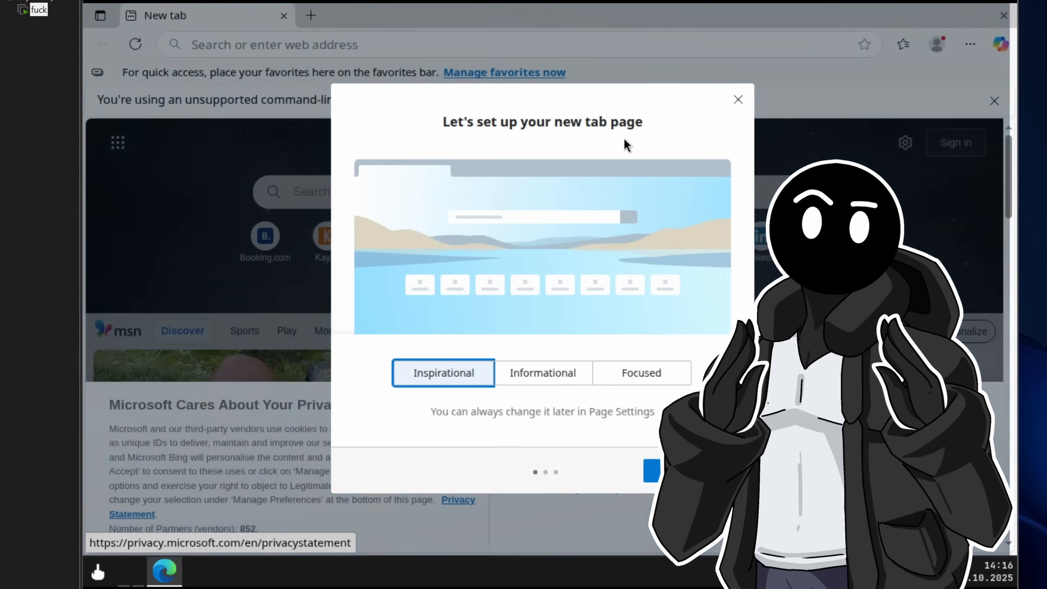